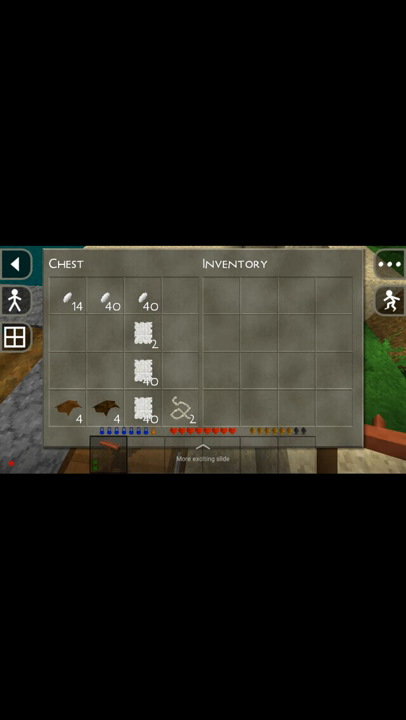
Take the cotton seeds from the chest to begin planting them on the farmland.
left_click(16, 263)
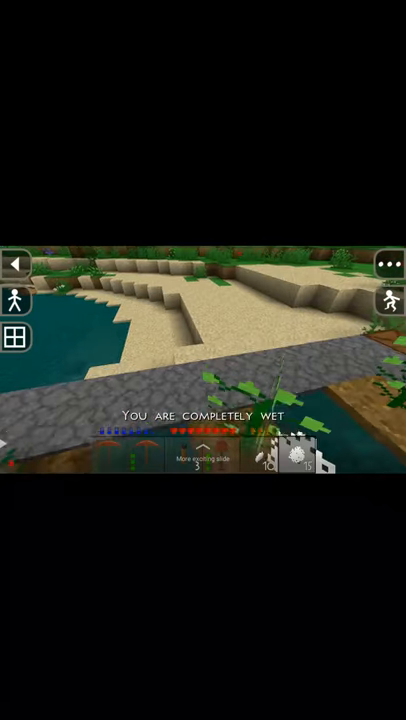
Open the crafting menu using the button on the left edge of the screen.
left_click(20, 335)
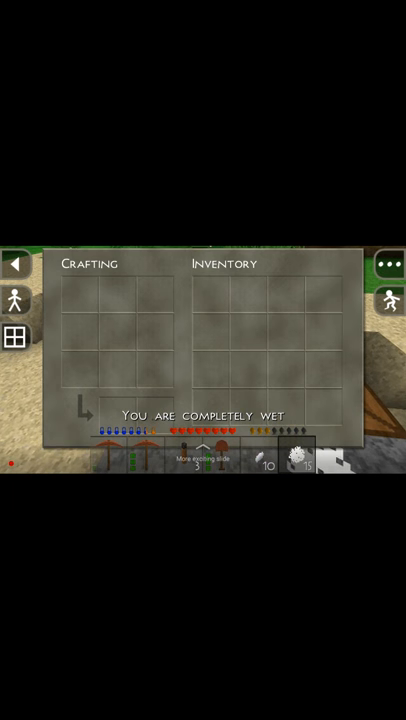